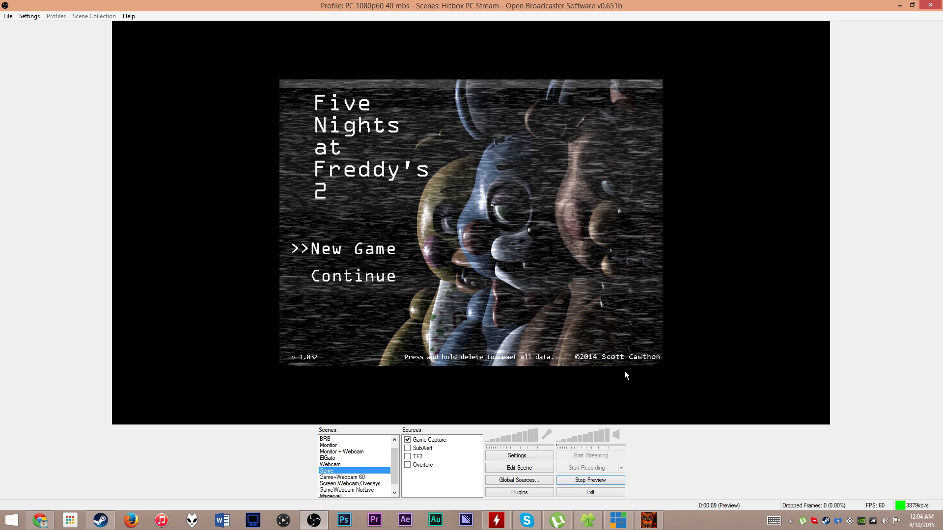
mouse_move(496, 106)
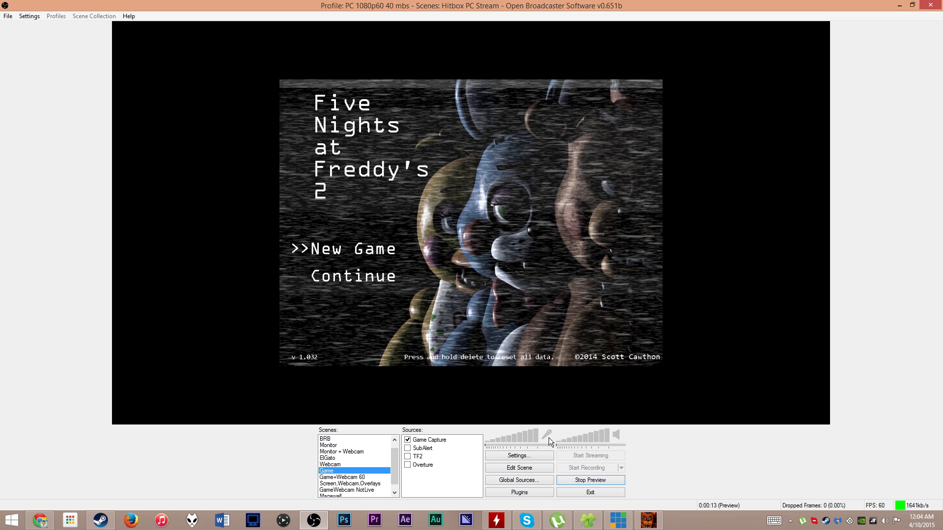
Check the video resolution in Settings, then enable Edit Scene for the Game Capture source
left_click(519, 456)
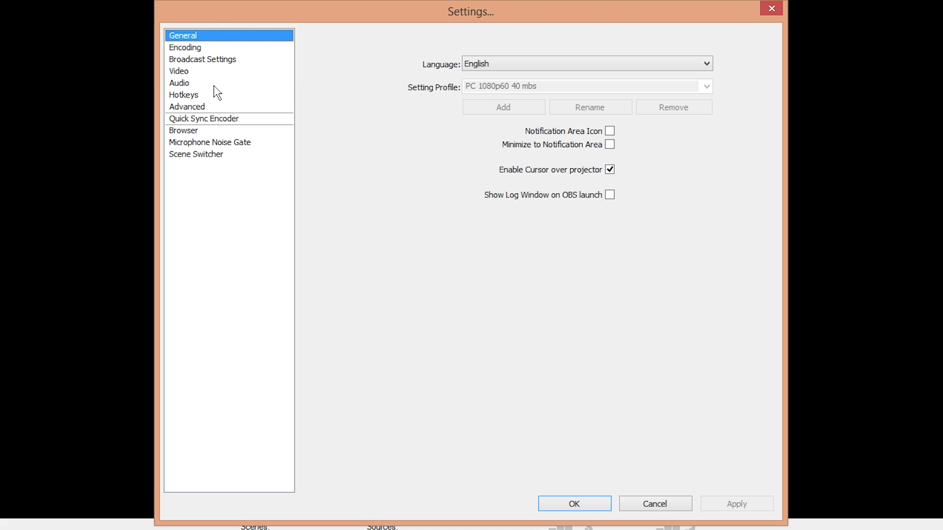
left_click(178, 71)
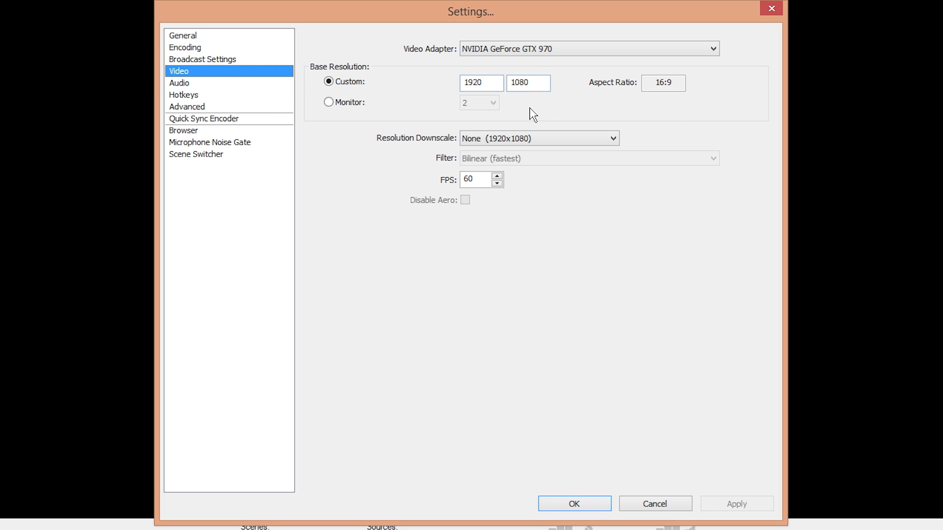
mouse_move(666, 102)
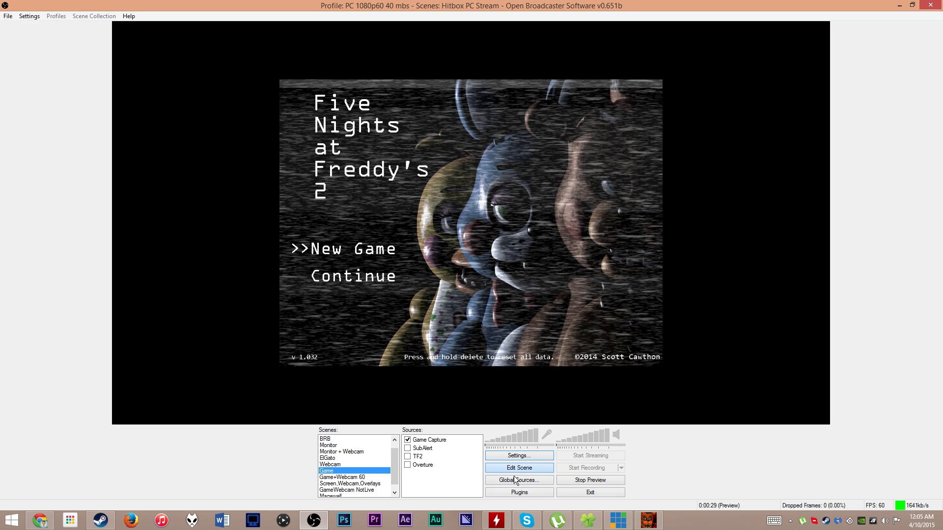
left_click(430, 439)
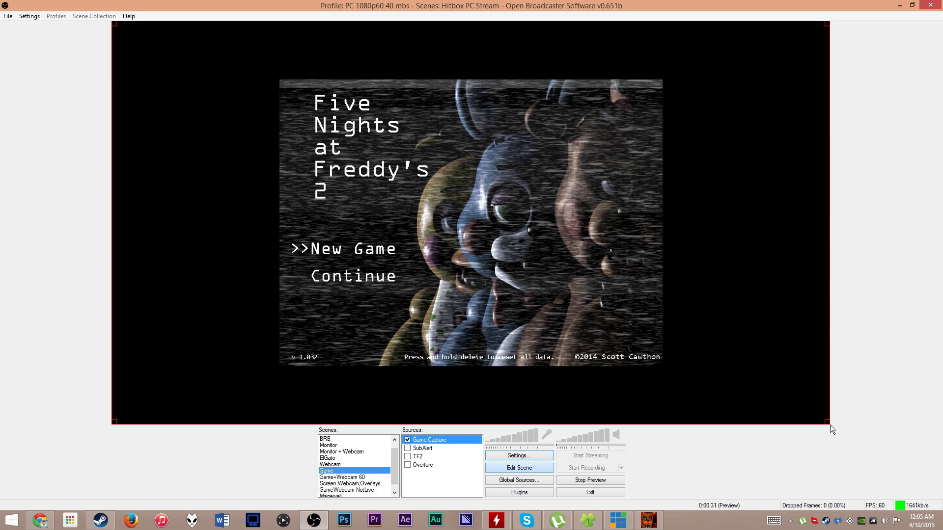
mouse_move(131, 397)
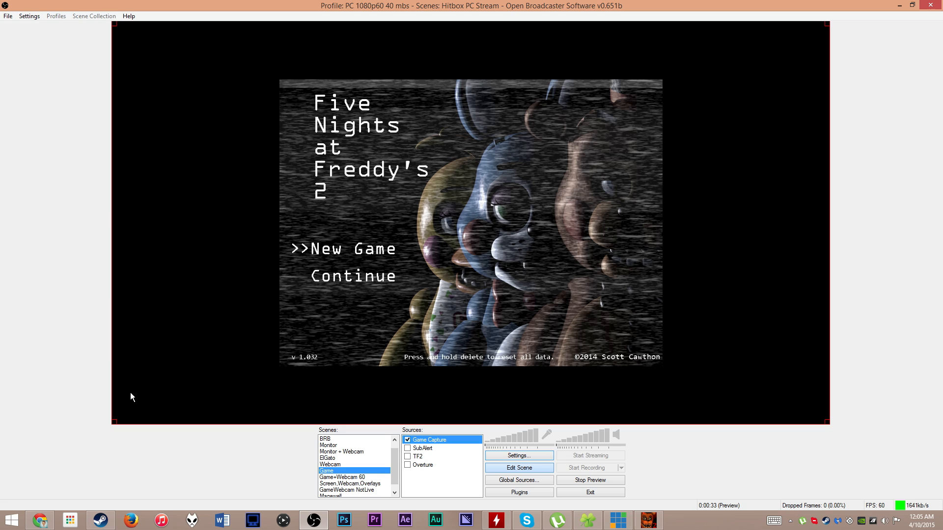
mouse_move(577, 440)
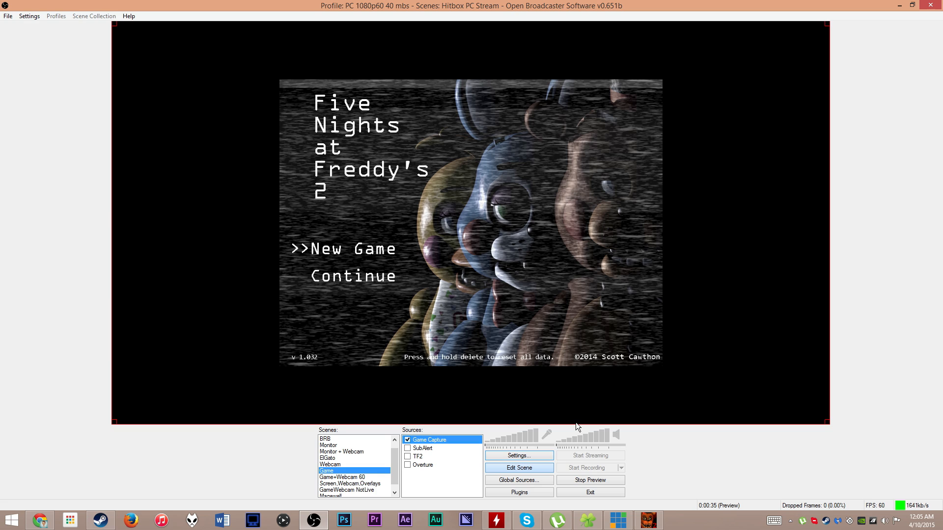
mouse_move(569, 429)
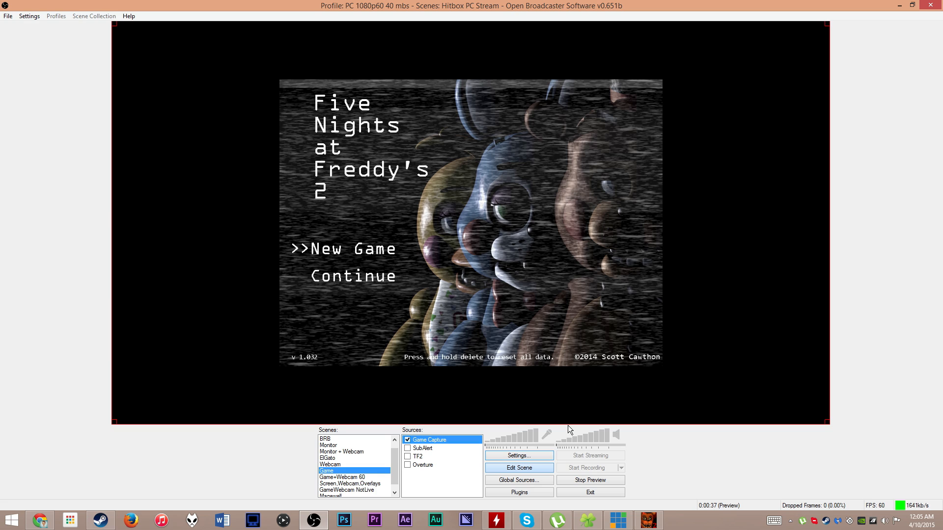
mouse_move(290, 96)
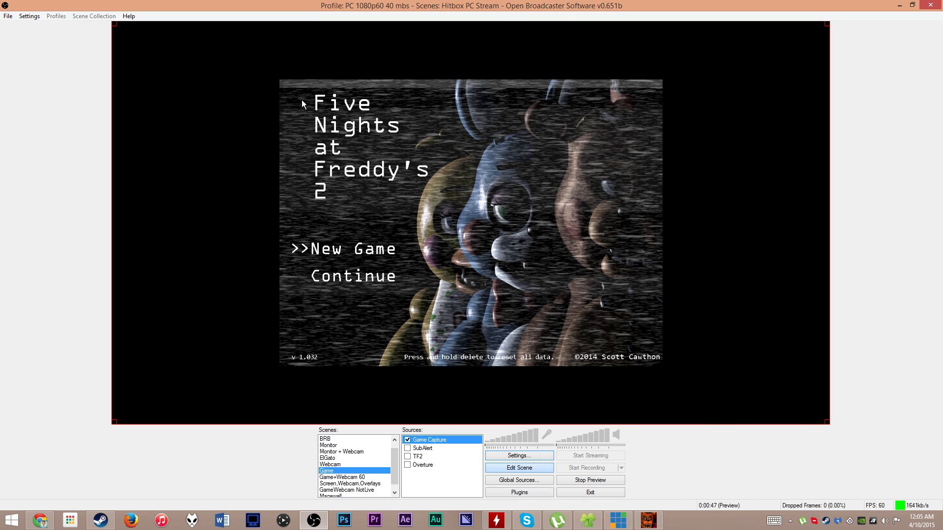
mouse_move(389, 213)
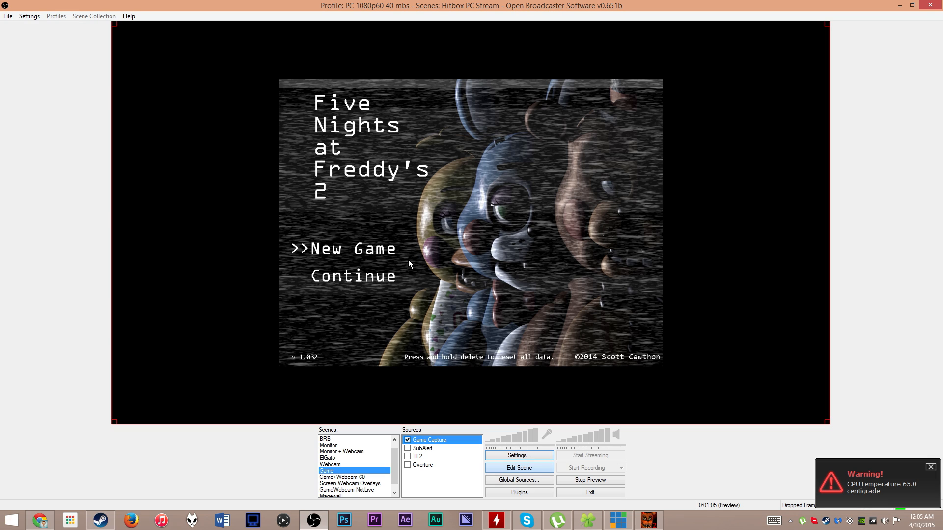
mouse_move(302, 142)
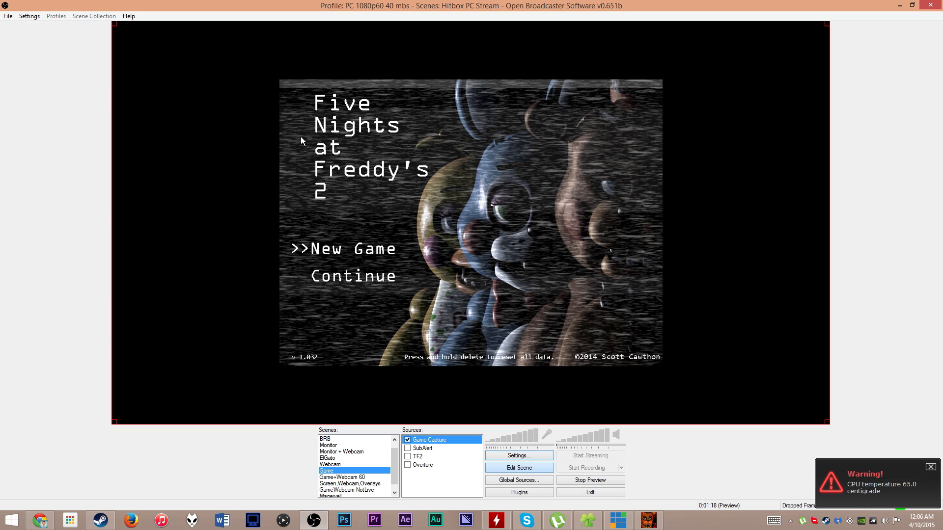
mouse_move(623, 504)
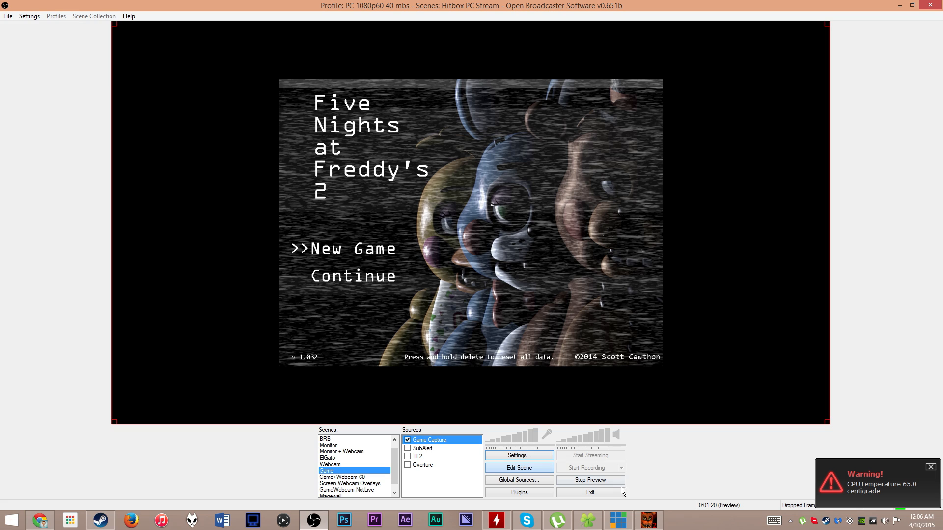
mouse_move(508, 396)
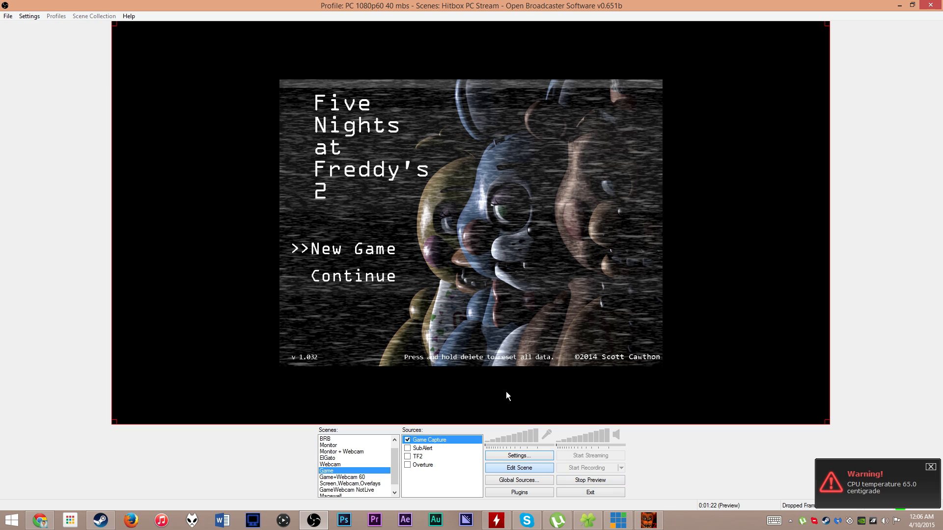
mouse_move(420, 174)
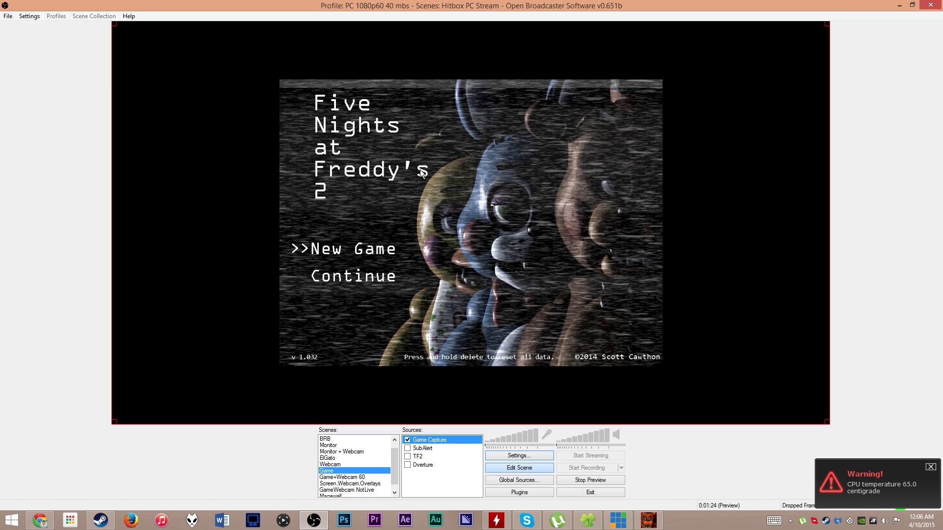
mouse_move(153, 150)
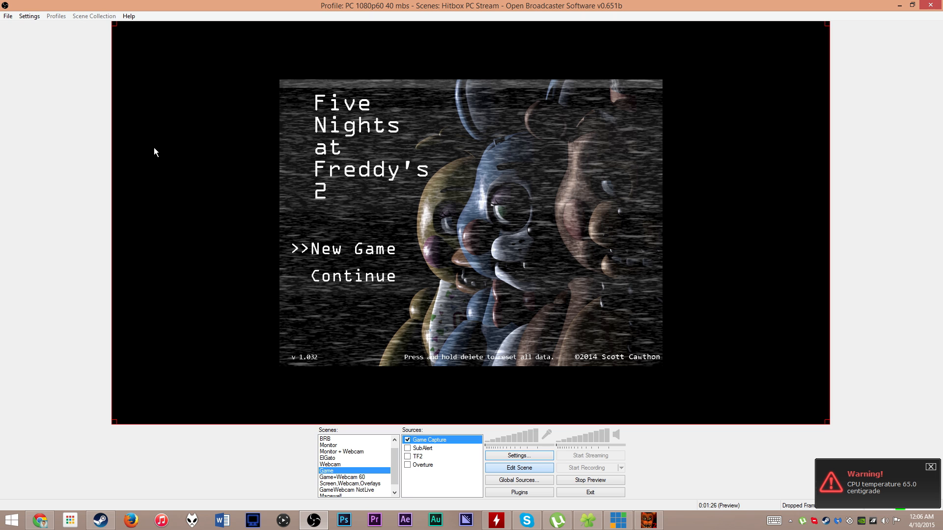
mouse_move(436, 439)
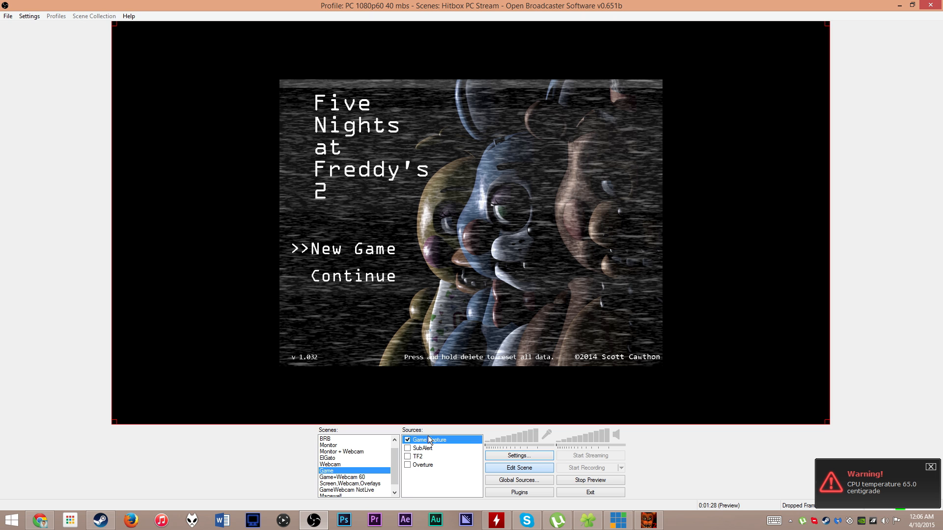
mouse_move(434, 487)
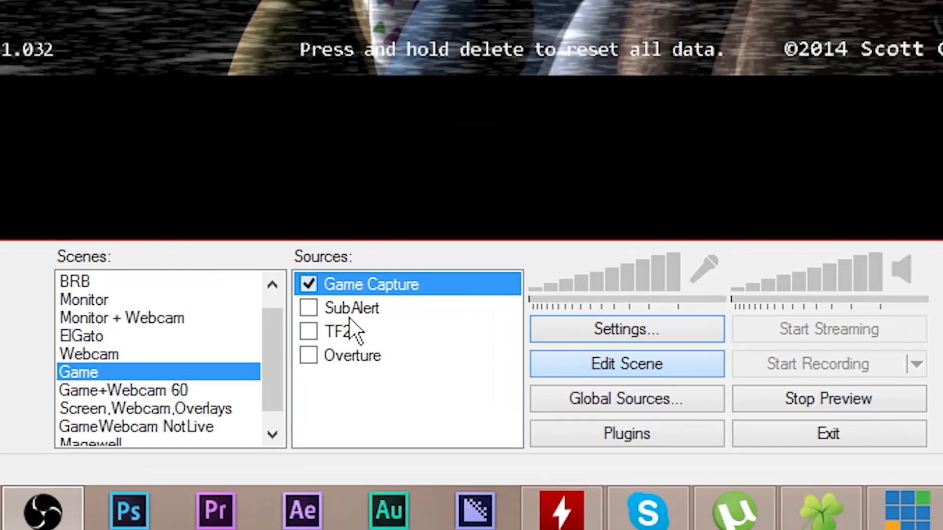
mouse_move(373, 269)
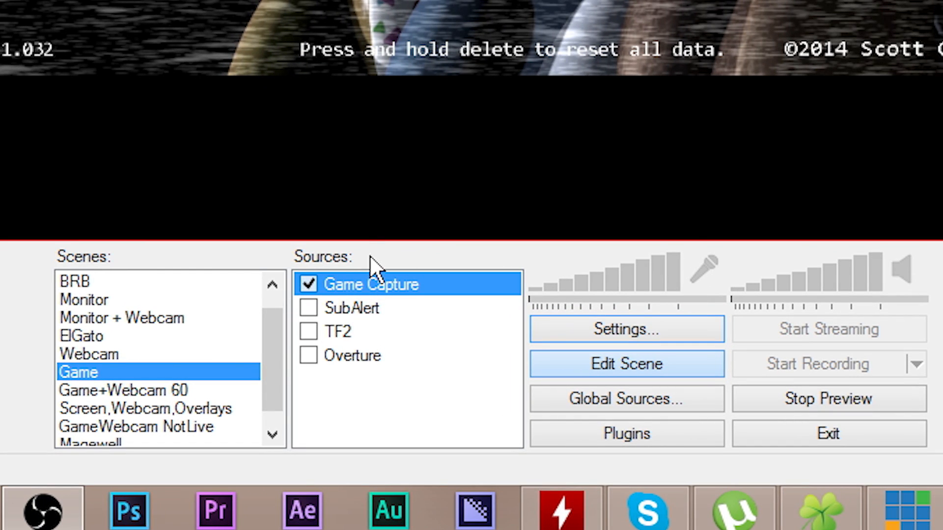
mouse_move(560, 236)
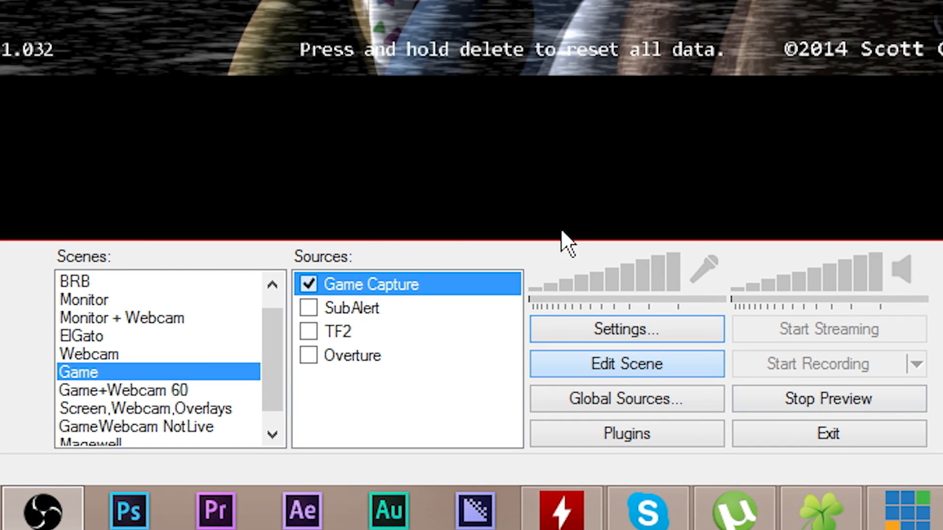
mouse_move(471, 316)
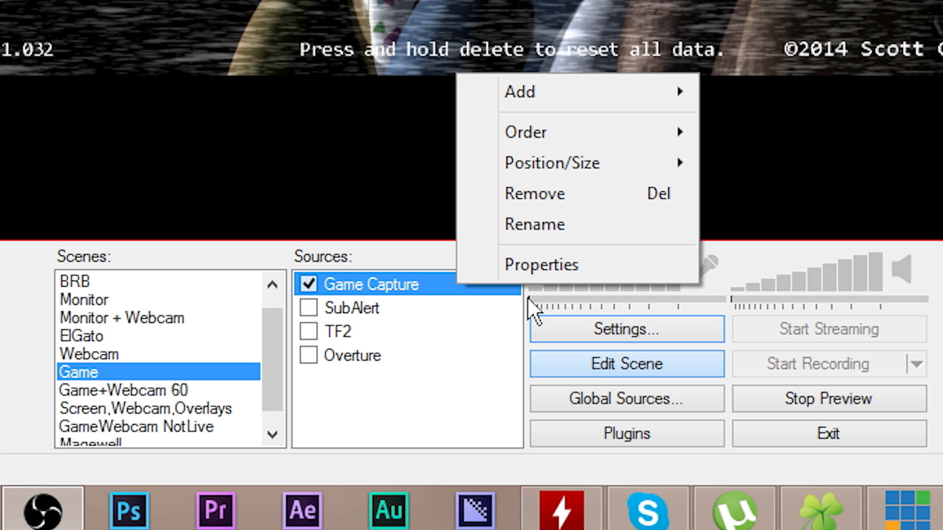
In Game Capture Properties, enable 'Stretch image to screen' and 'Ignore aspect ratio'
left_click(541, 265)
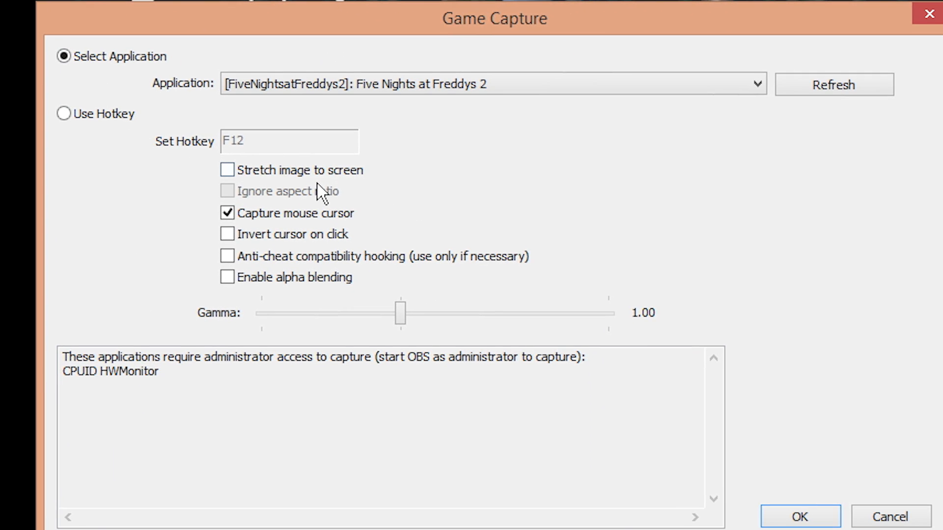
left_click(227, 170)
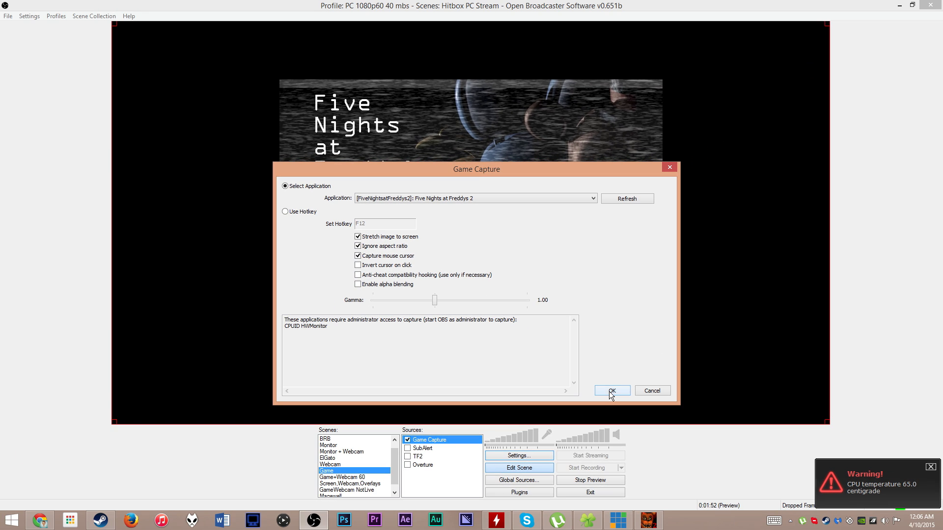
Confirm the Game Capture properties so Five Nights at Freddy's 2 fills the preview
left_click(613, 390)
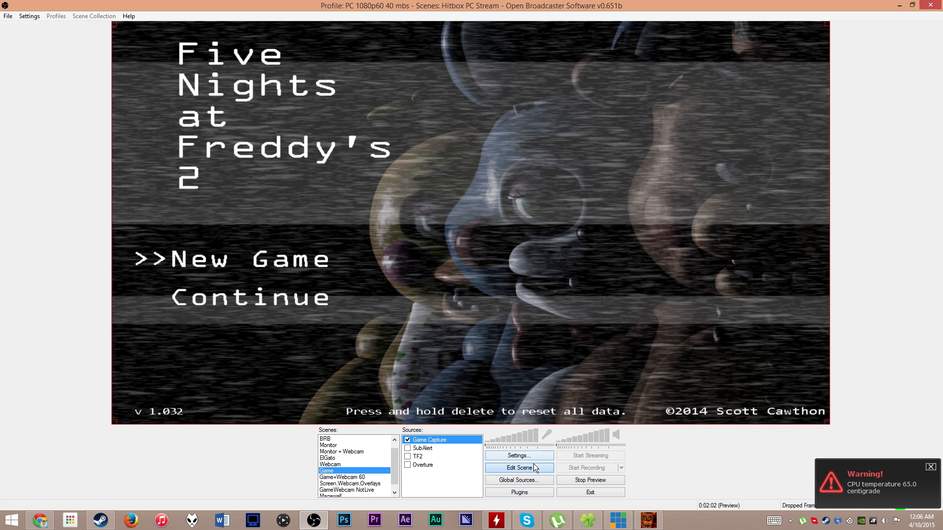
mouse_move(466, 142)
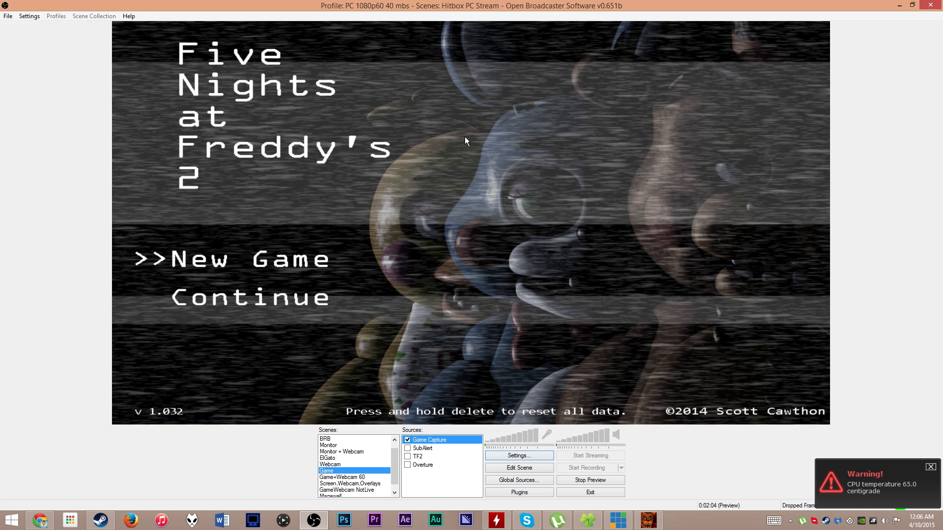
mouse_move(702, 275)
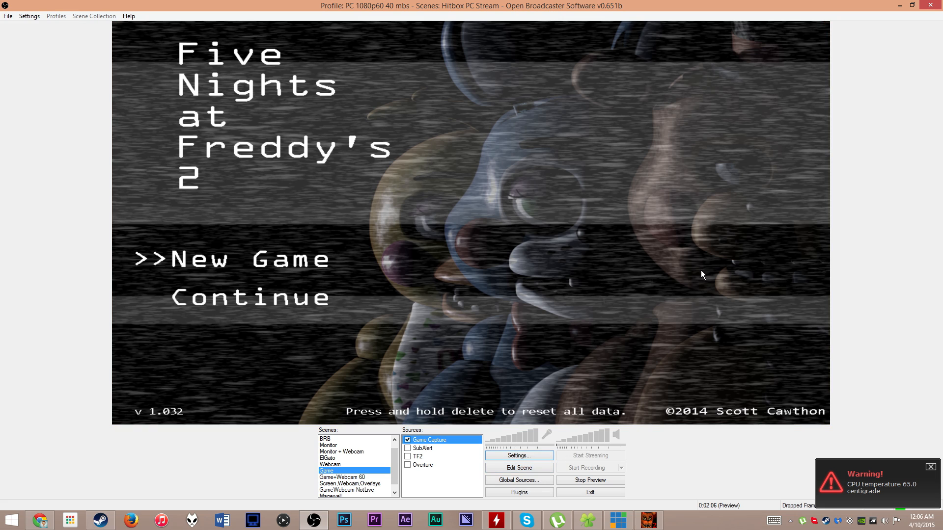
mouse_move(250, 243)
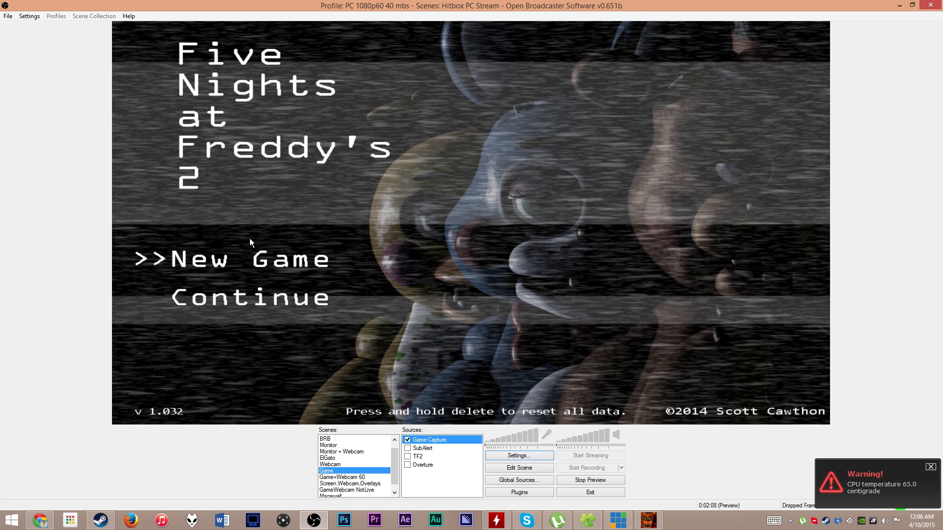
mouse_move(477, 479)
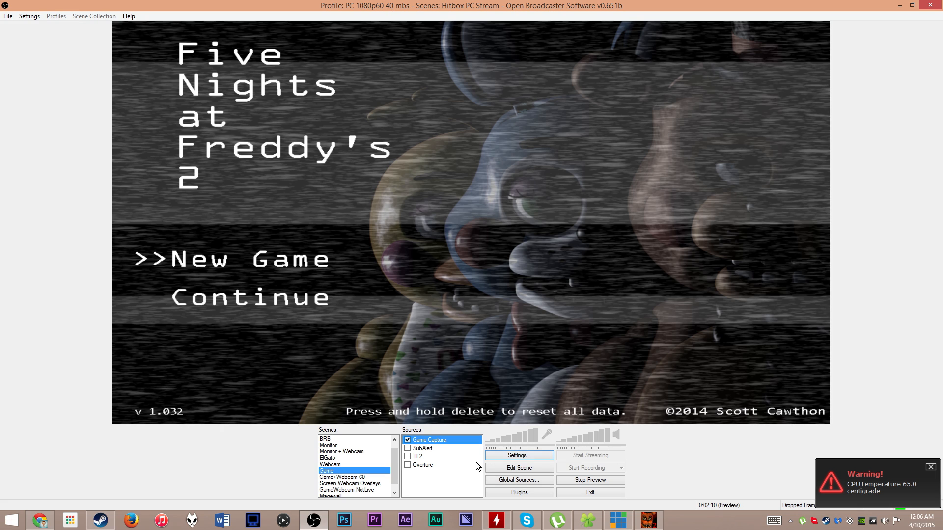
mouse_move(728, 98)
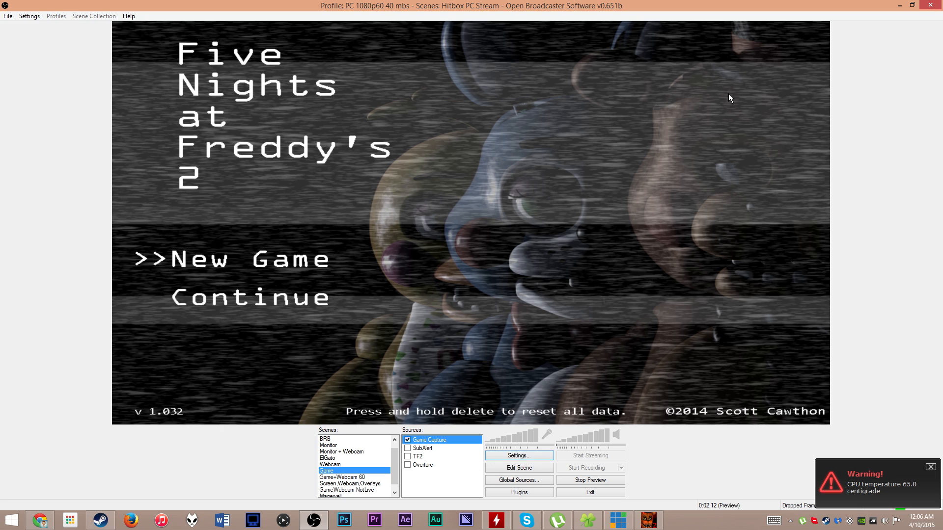
mouse_move(654, 167)
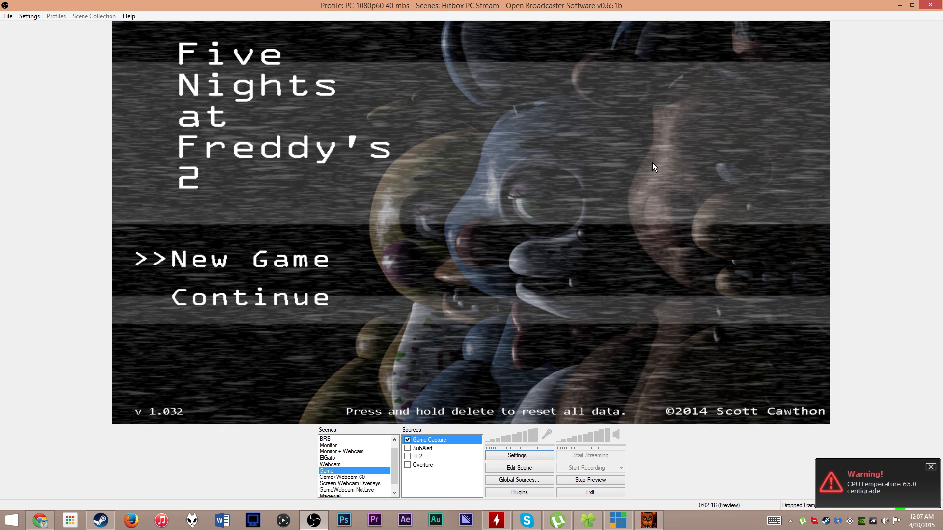
mouse_move(423, 146)
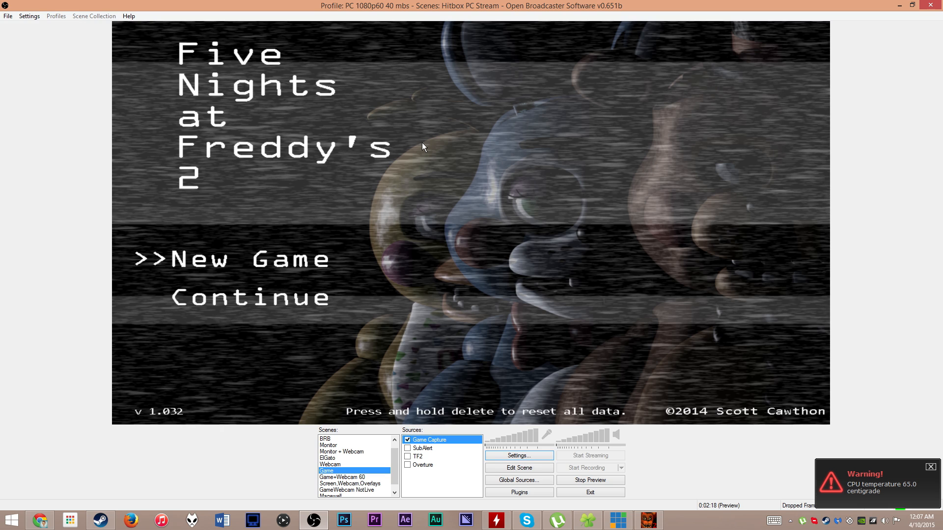
mouse_move(494, 187)
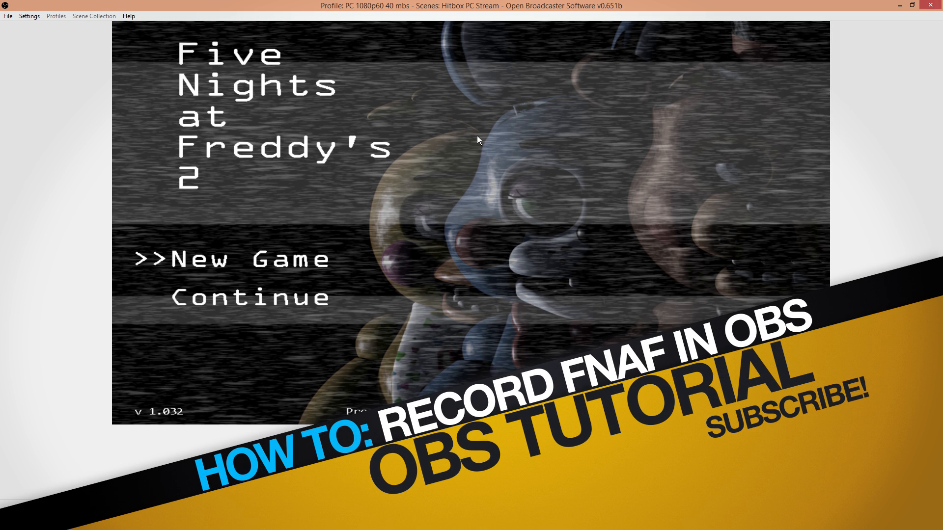
mouse_move(481, 198)
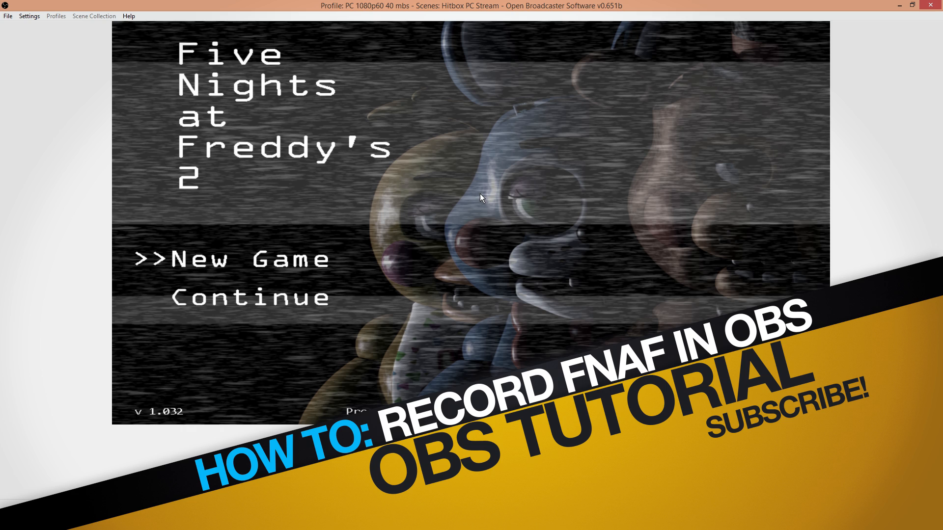